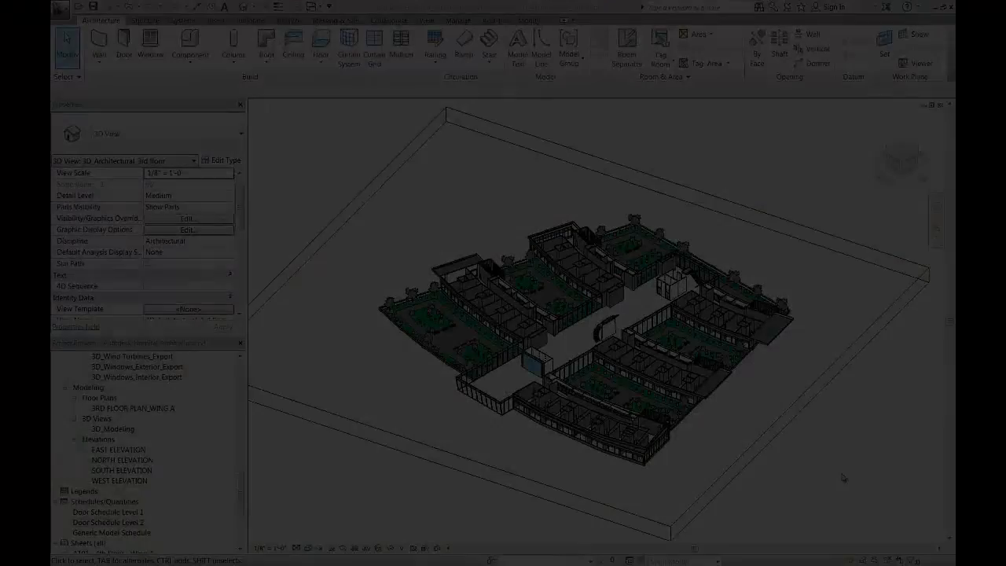
# Duplicate Door Schedule Level 2 into a Level 3 schedule filtered to Level 3 with count totals
pyautogui.click(107, 522)
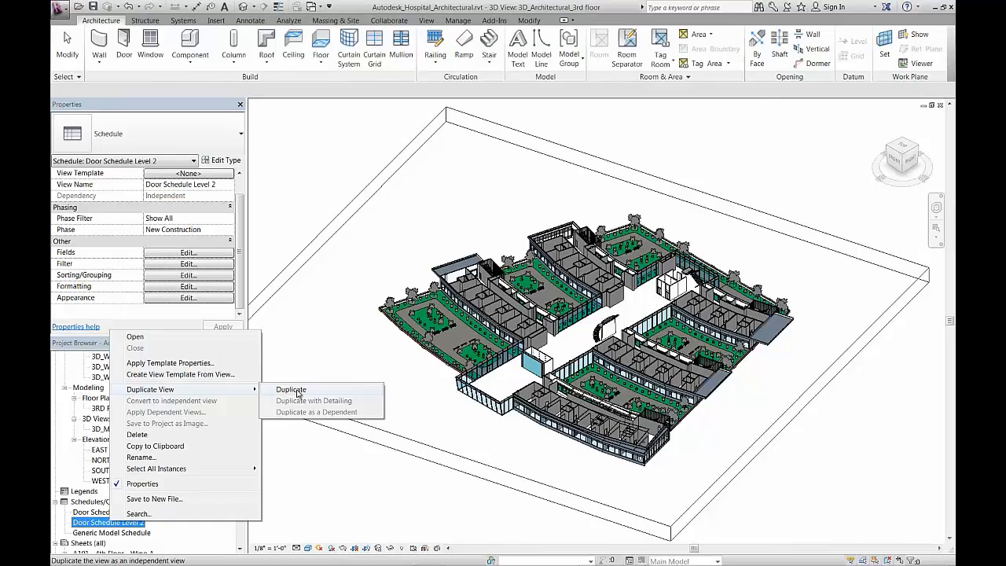
pyautogui.click(291, 389)
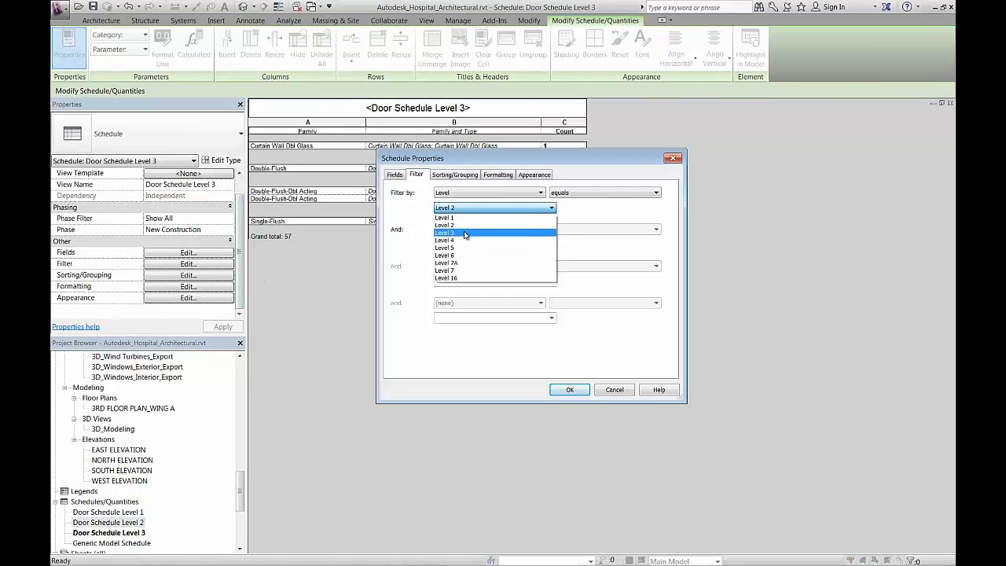
pyautogui.click(445, 232)
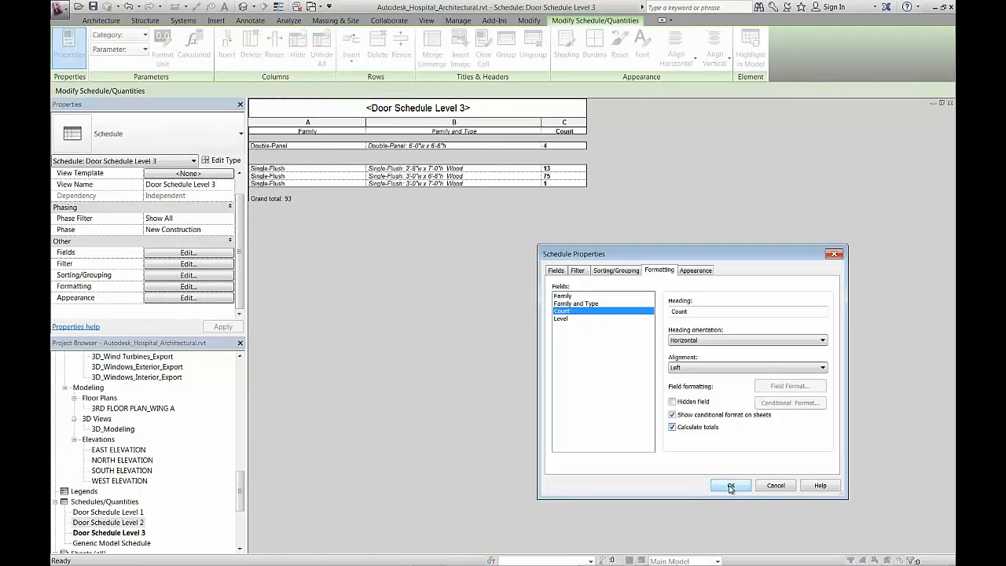
pyautogui.click(730, 484)
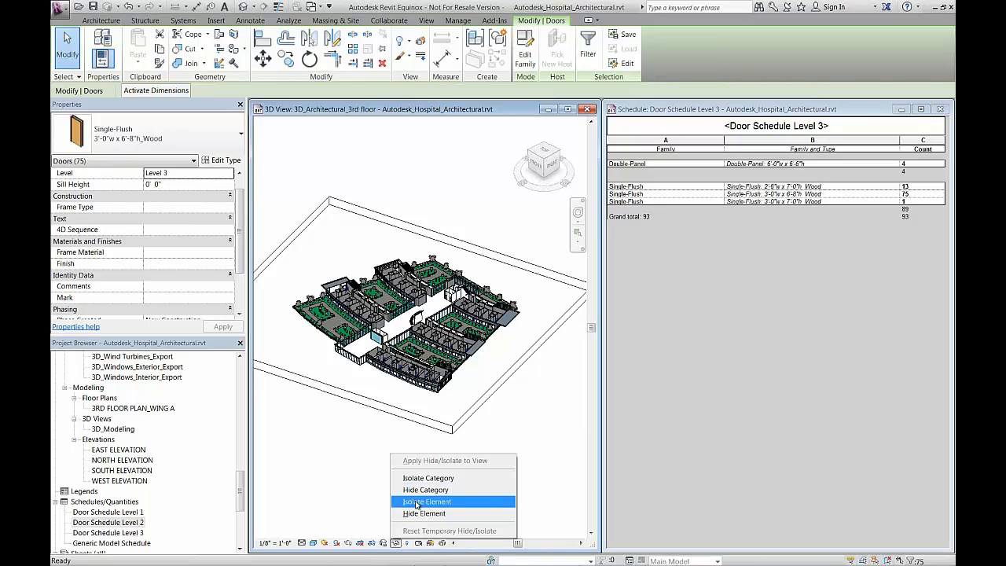
# Isolate the selected door in Revit's 3D view with Temporary Hide/Isolate
pyautogui.click(428, 502)
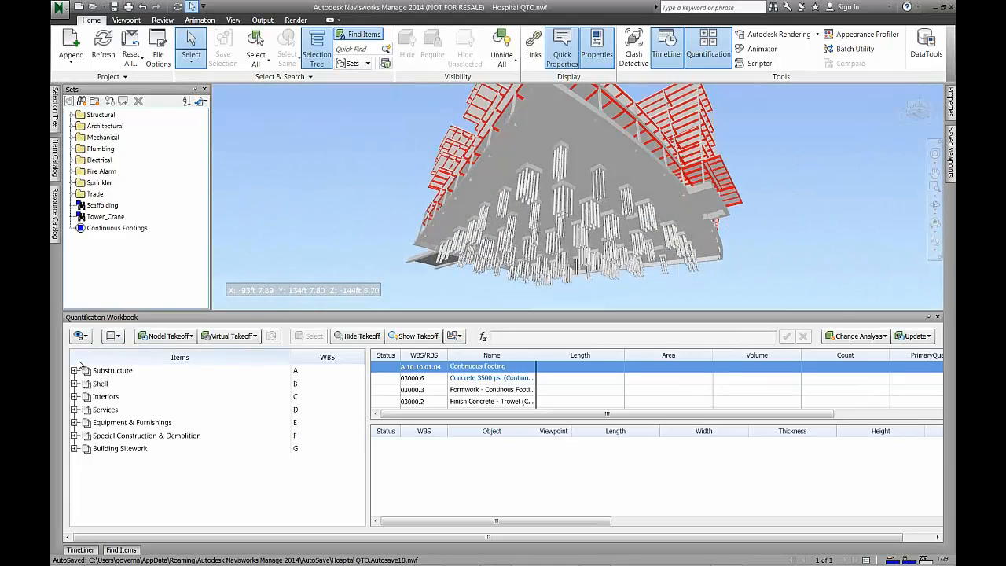
# Expand Substructure > Standard Foundations and review the Continuous Footings takeoff quantities
pyautogui.click(74, 371)
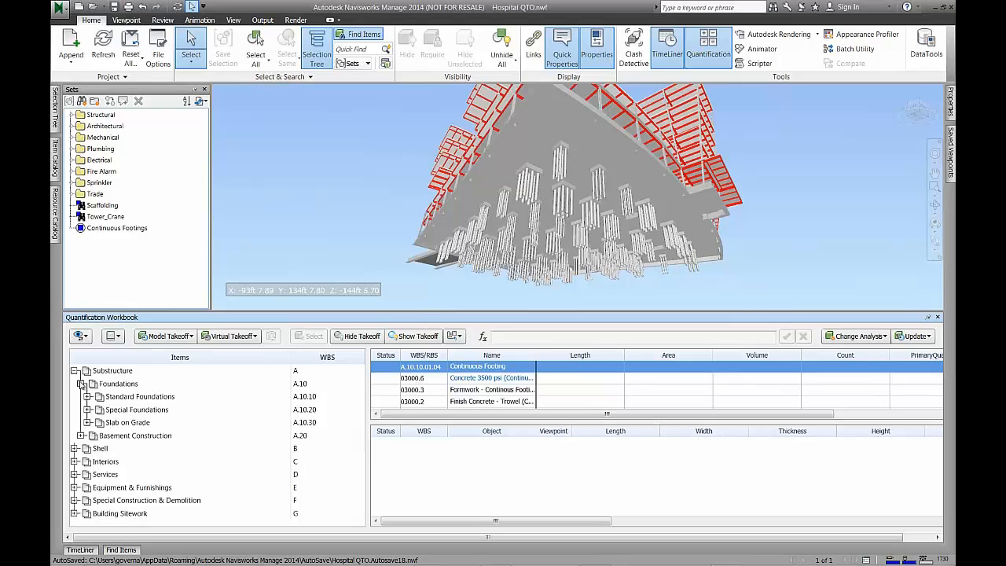
pyautogui.click(138, 396)
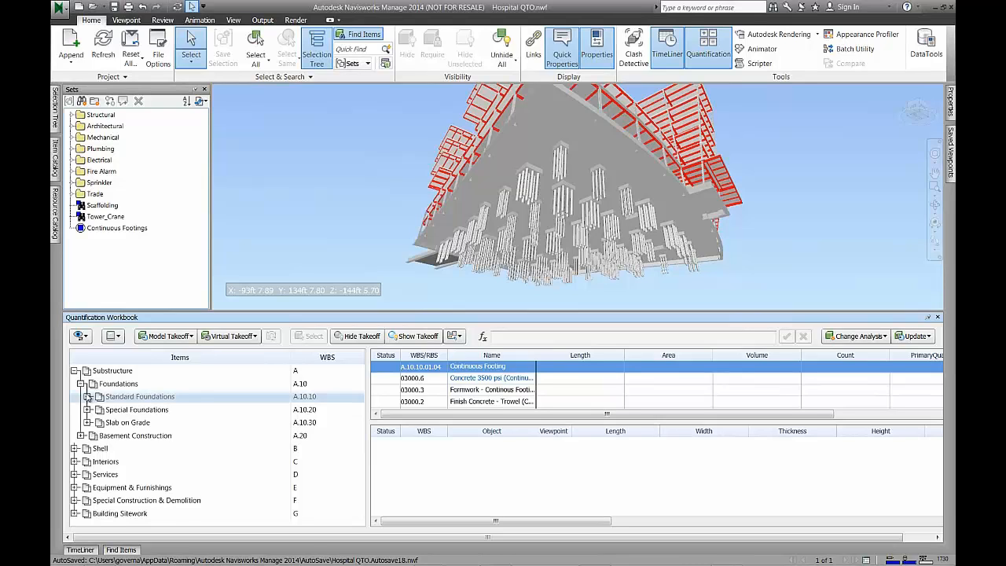
pyautogui.click(86, 396)
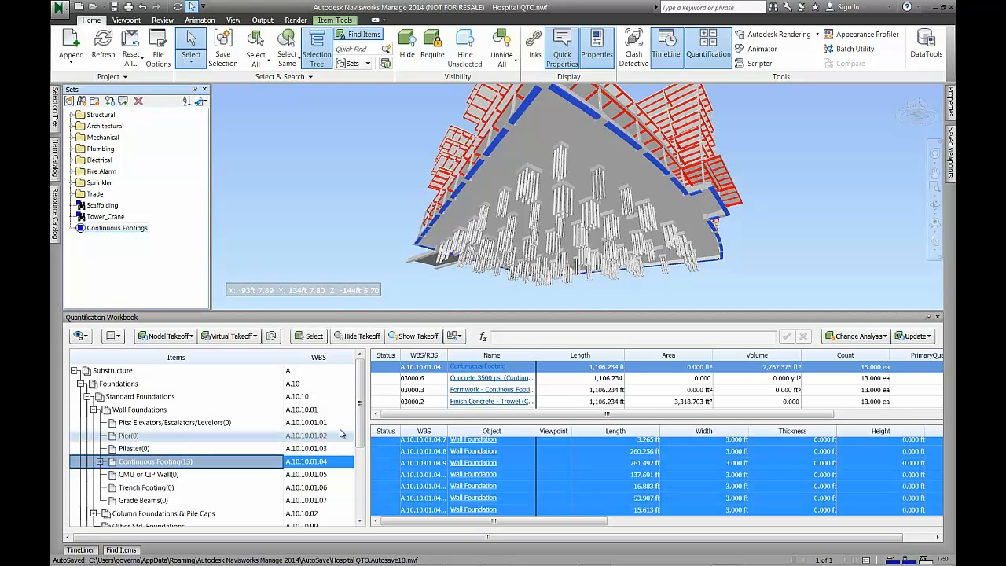
# Expand Column Foundations & Pile Caps and select the empty Pile Caps item
pyautogui.click(138, 408)
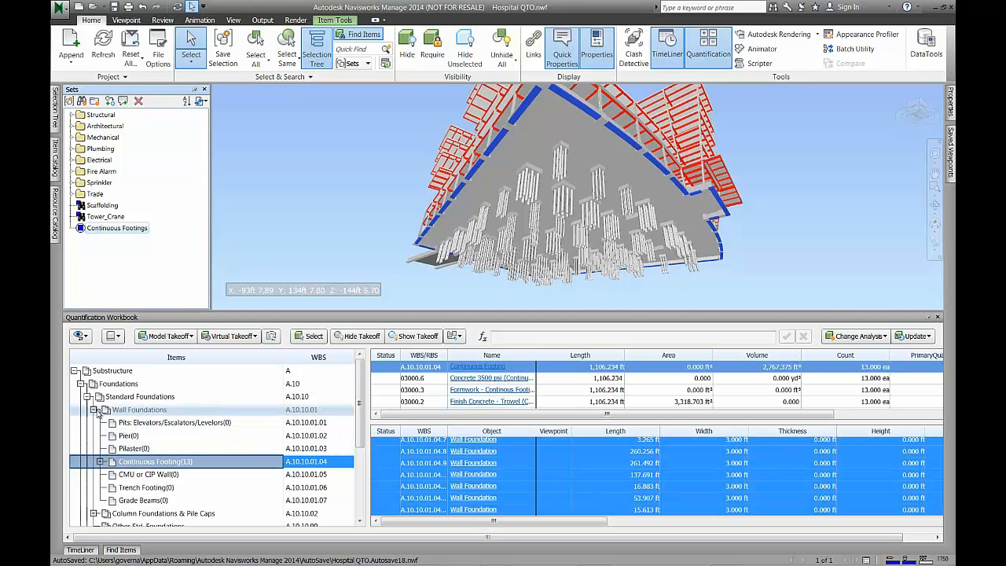
pyautogui.click(96, 409)
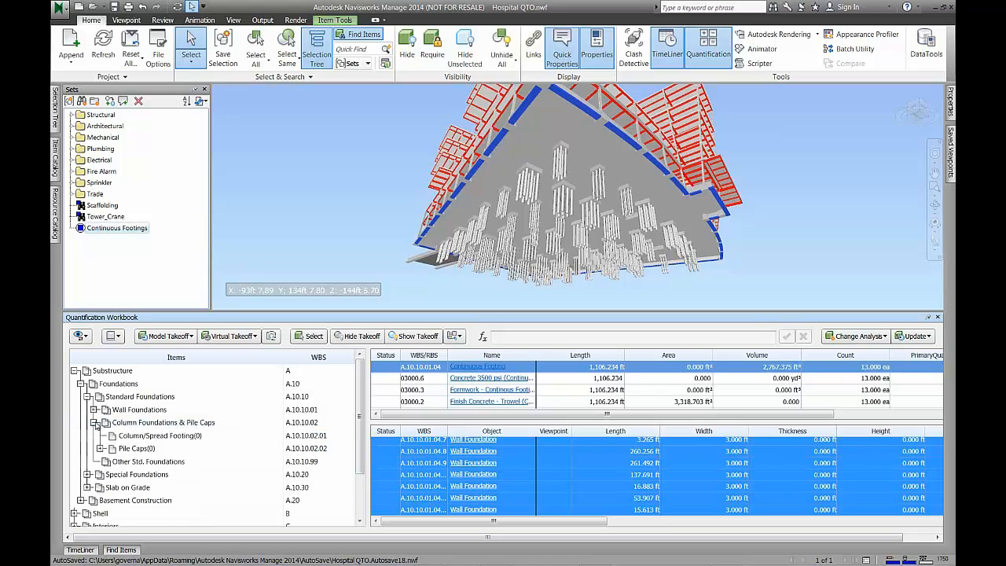
pyautogui.click(138, 448)
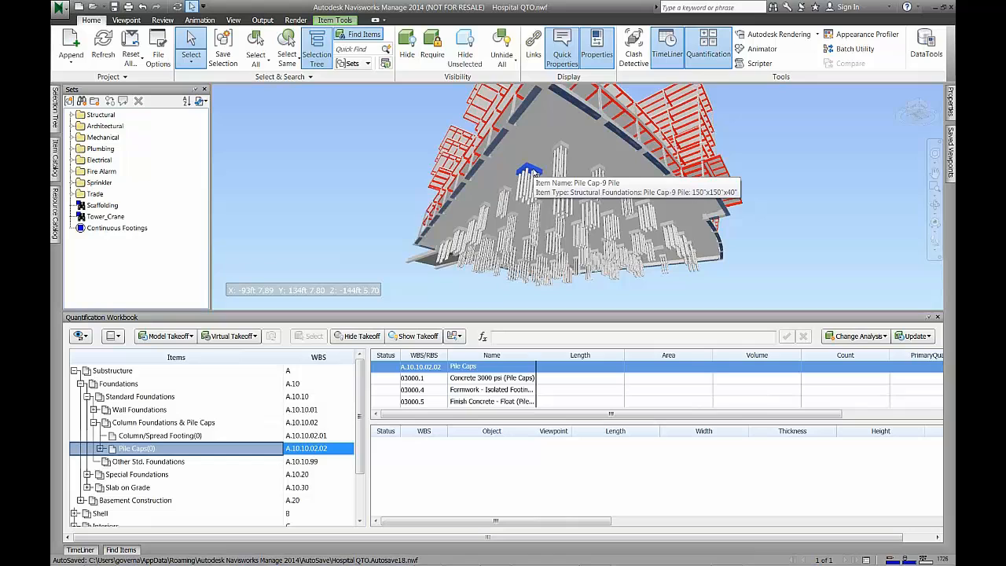
# Take off all 36 selected pile caps into Pile Caps and zoom to the first one via its Object link
pyautogui.click(286, 47)
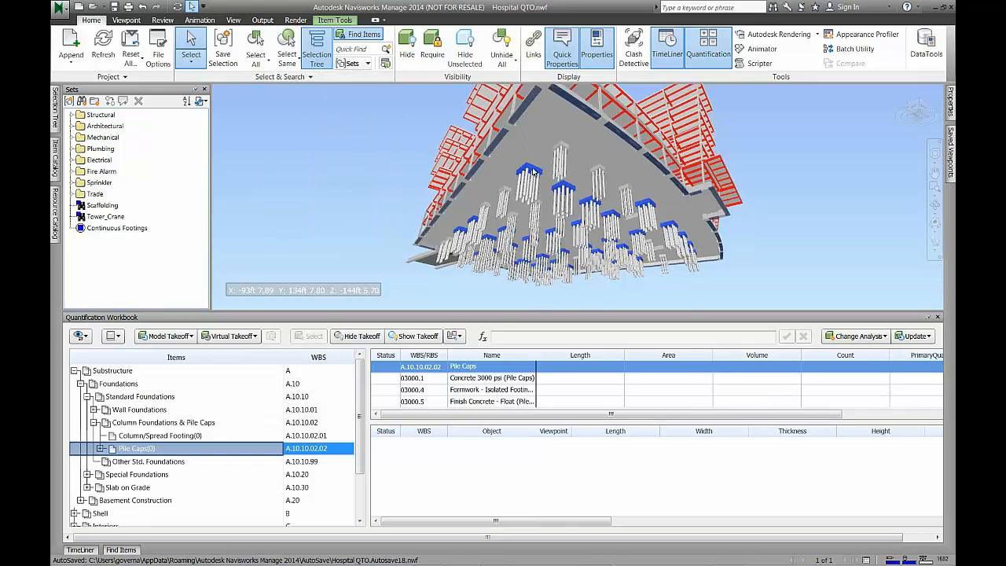
pyautogui.rightClick(527, 170)
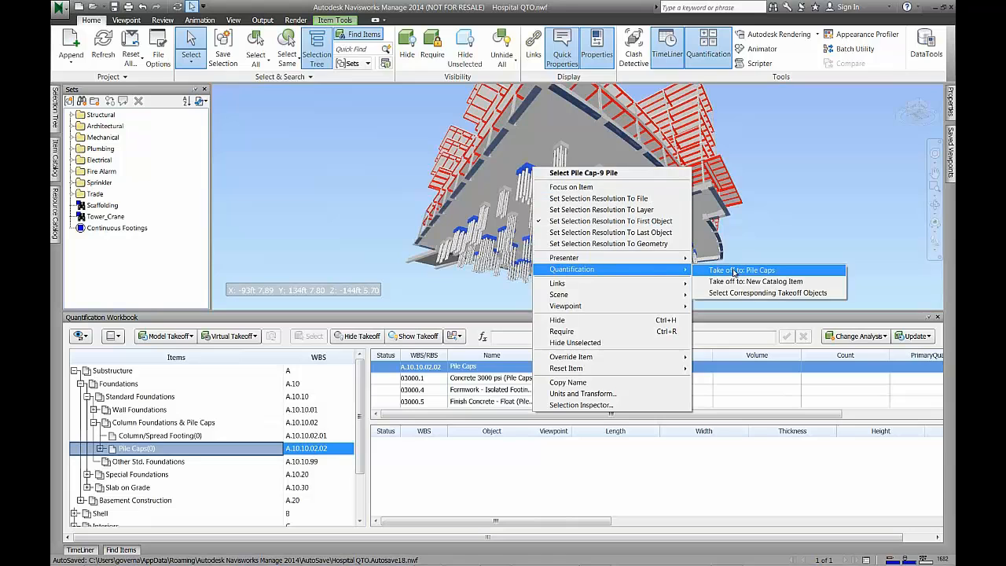
pyautogui.click(739, 270)
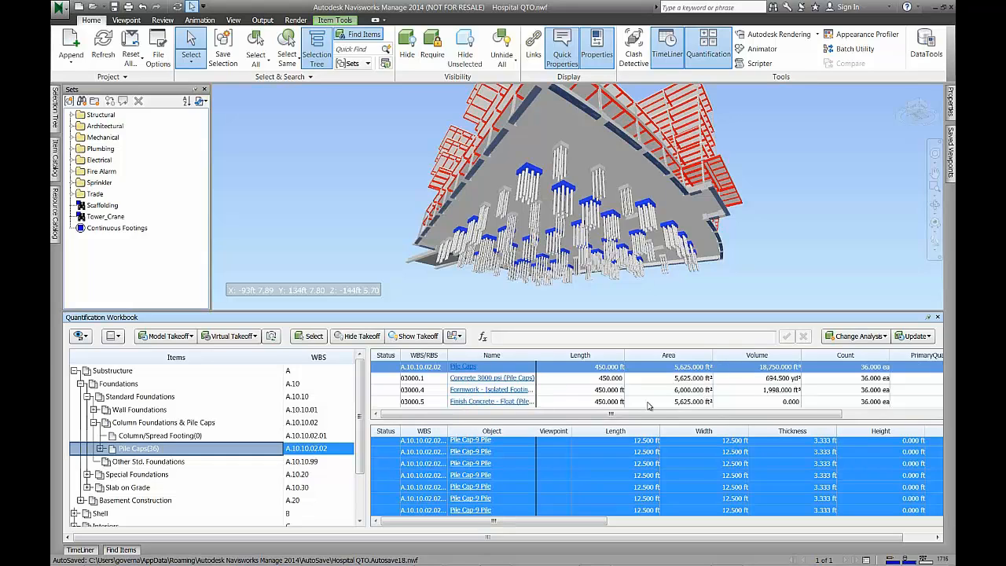
pyautogui.click(423, 440)
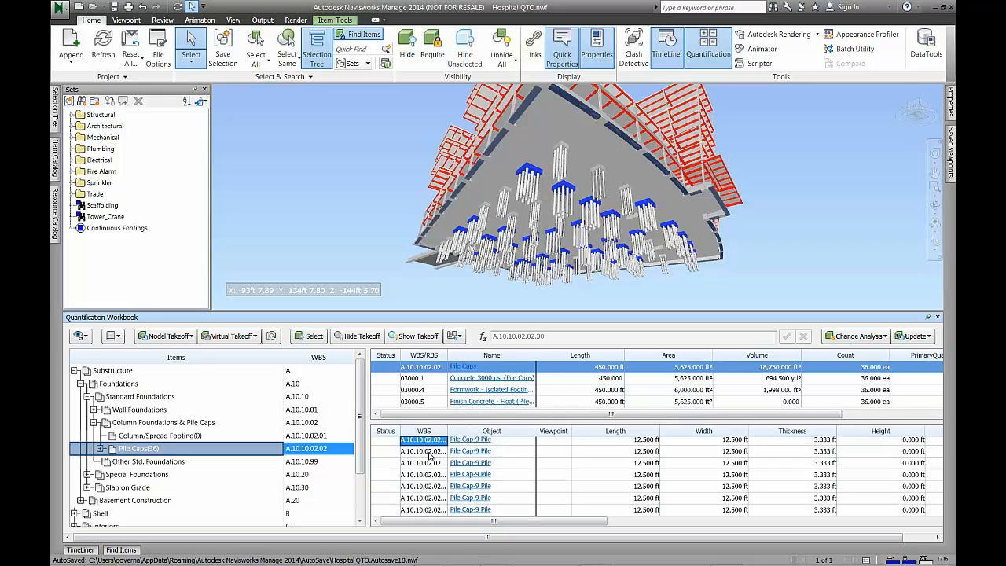
pyautogui.click(470, 450)
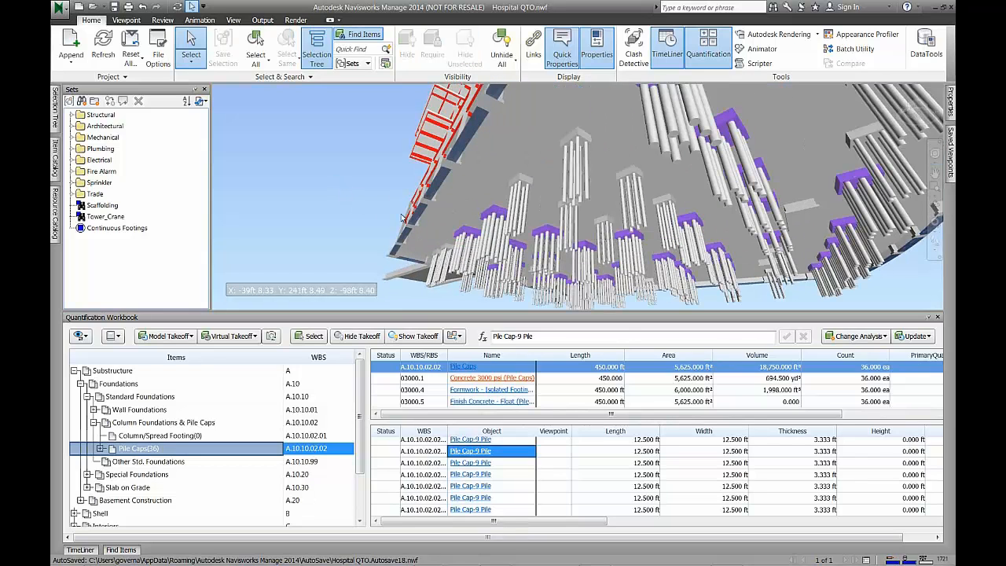
pyautogui.moveTo(359, 337)
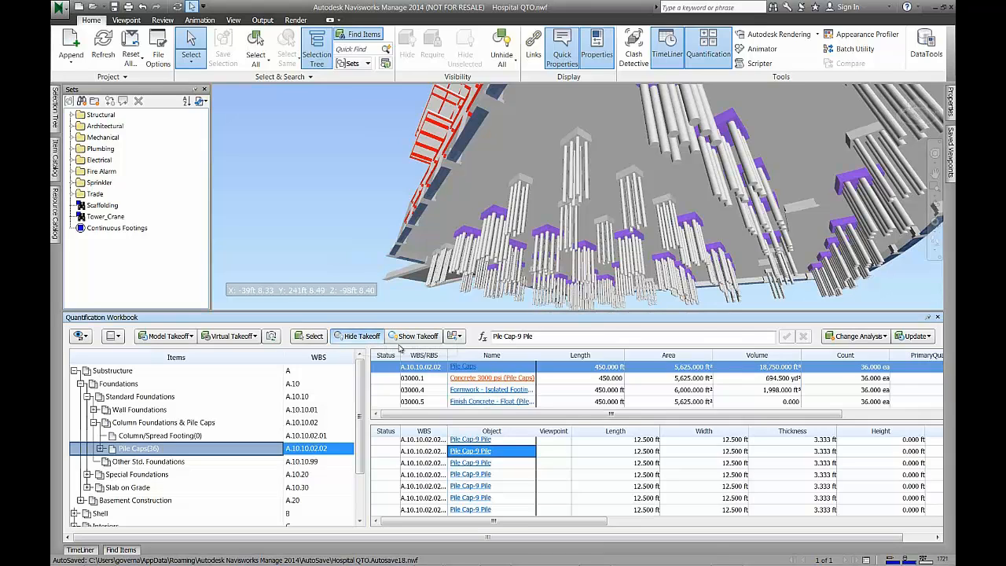
# Hide the taken-off pile caps so only the piles remain visible in the model
pyautogui.click(357, 337)
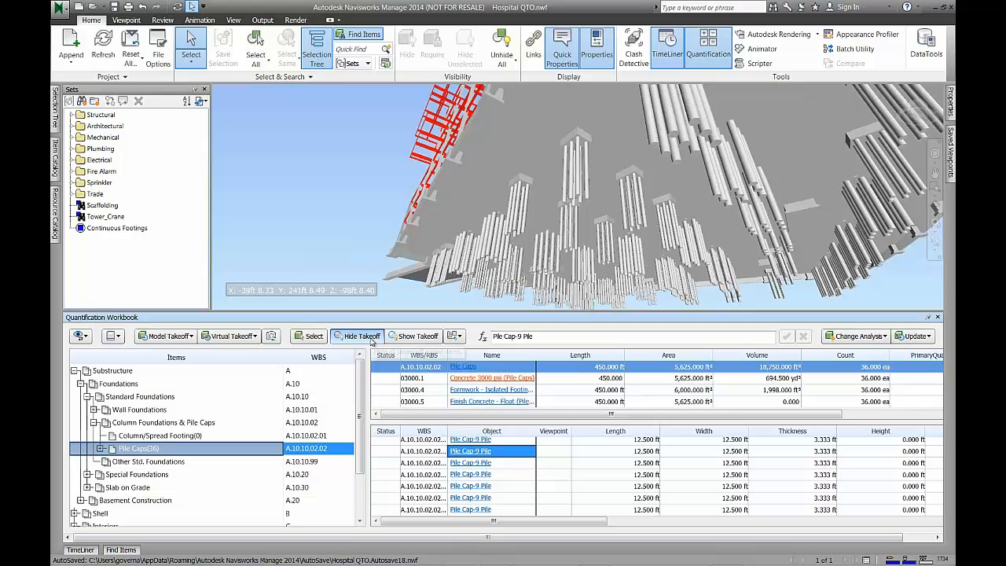
pyautogui.moveTo(375, 346)
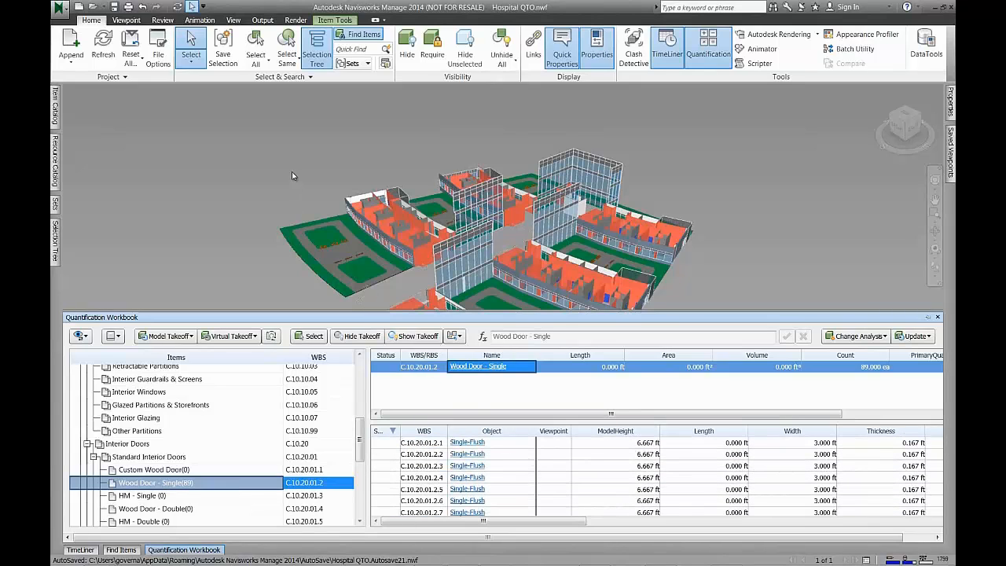
# Run Analyze Changes on the door takeoffs and update the flagged single wood door rows from the model
pyautogui.click(103, 39)
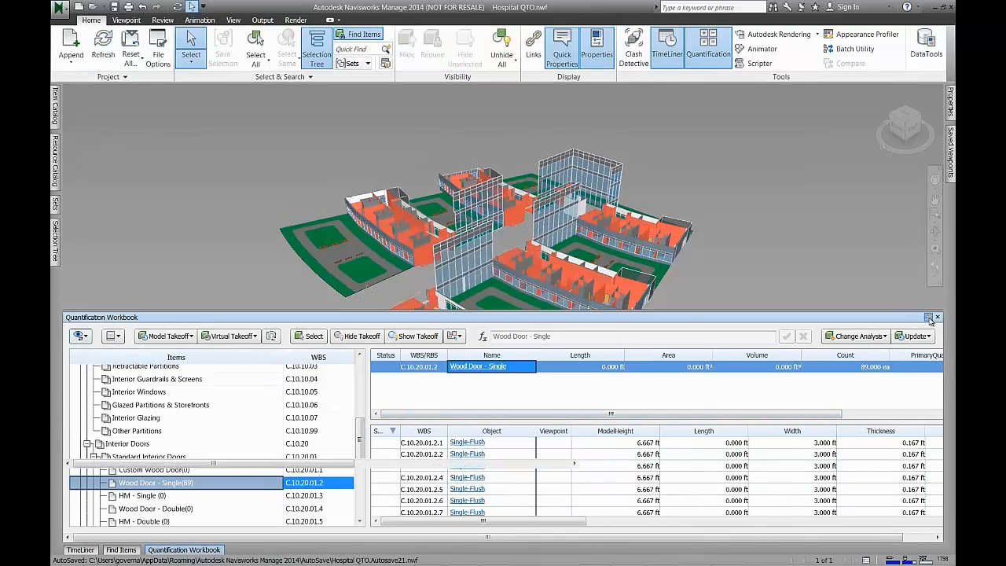
pyautogui.click(855, 336)
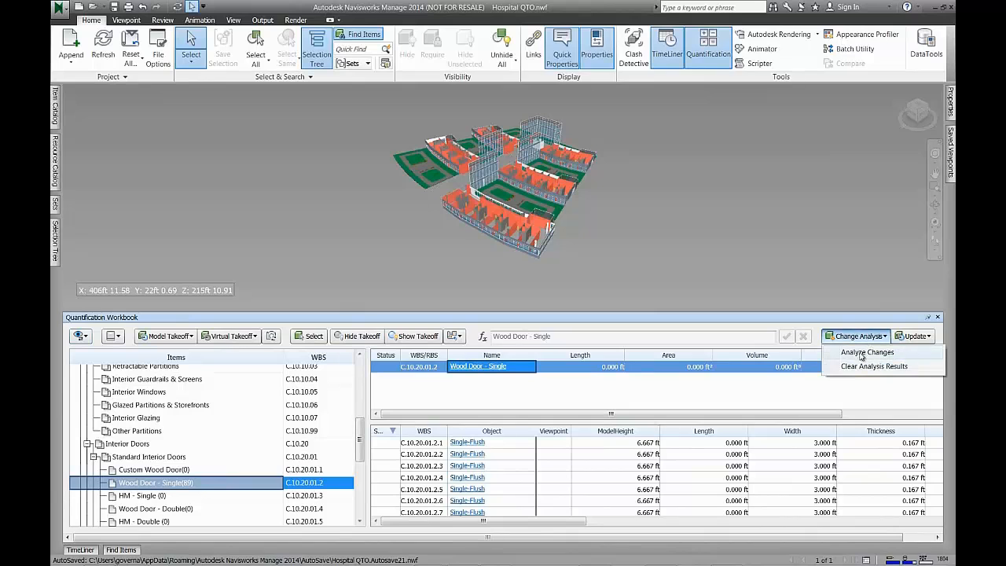
pyautogui.click(866, 352)
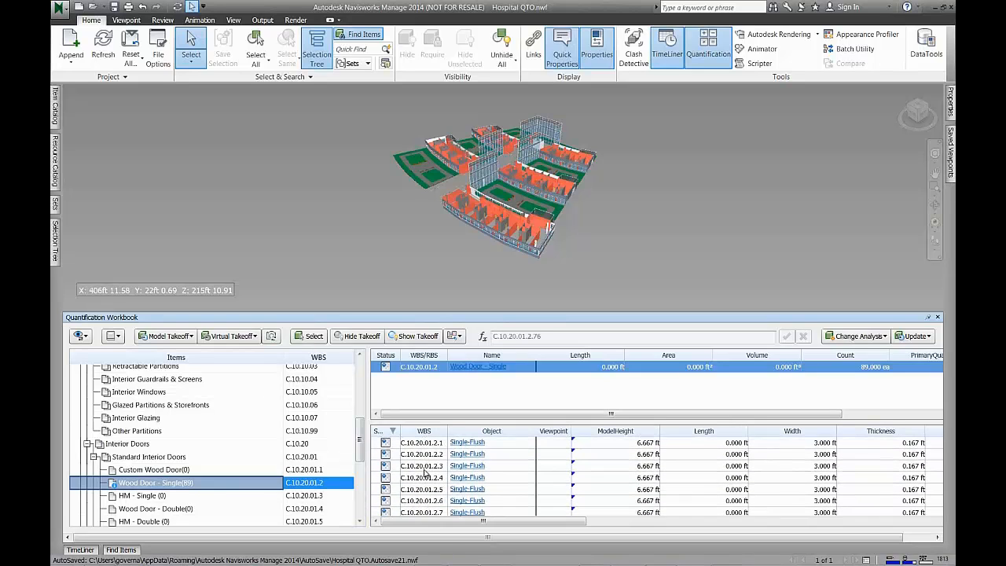
pyautogui.rightClick(422, 471)
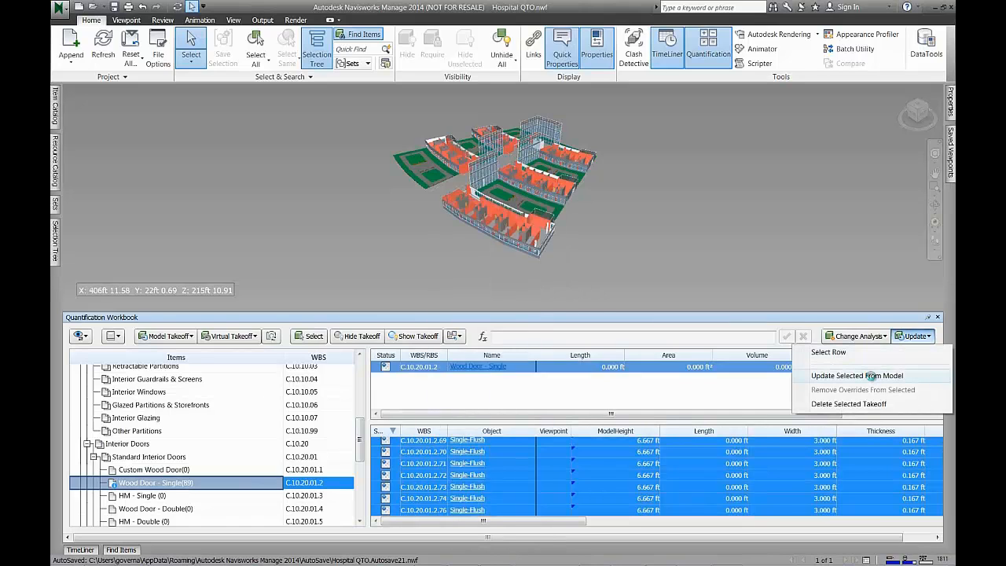
pyautogui.click(857, 376)
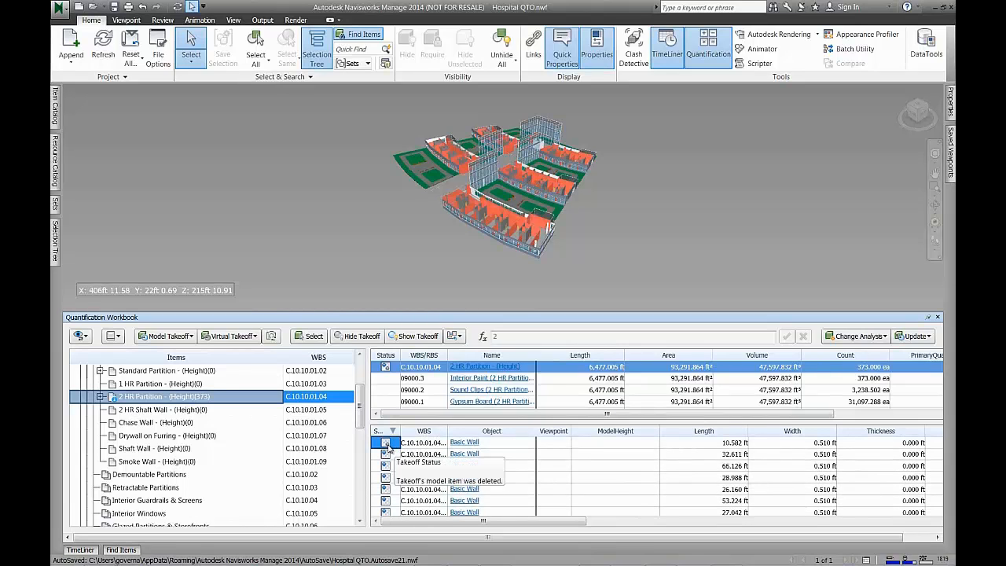
# Delete the 2 HR Partition takeoff whose wall was removed from the model
pyautogui.rightClick(466, 441)
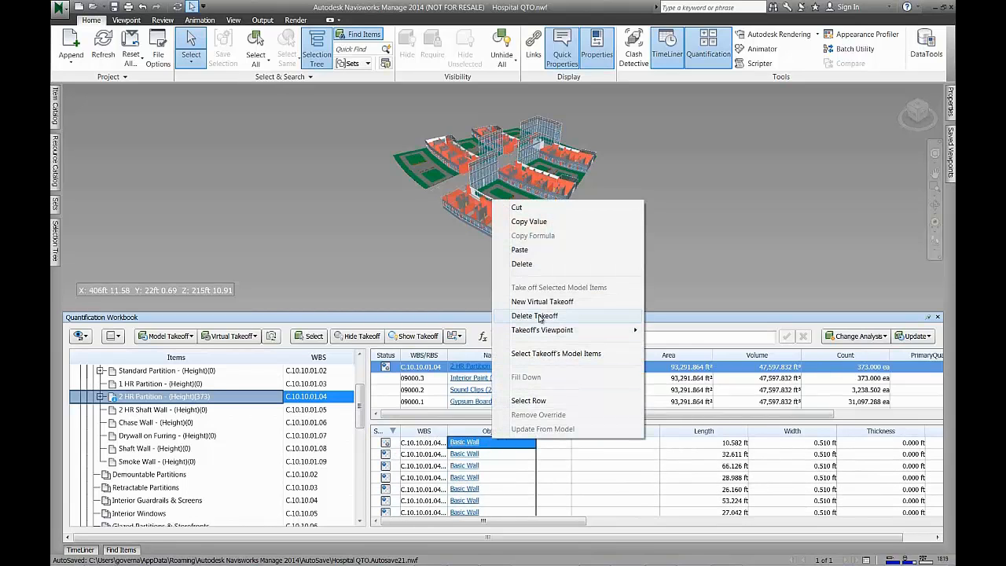
pyautogui.click(535, 314)
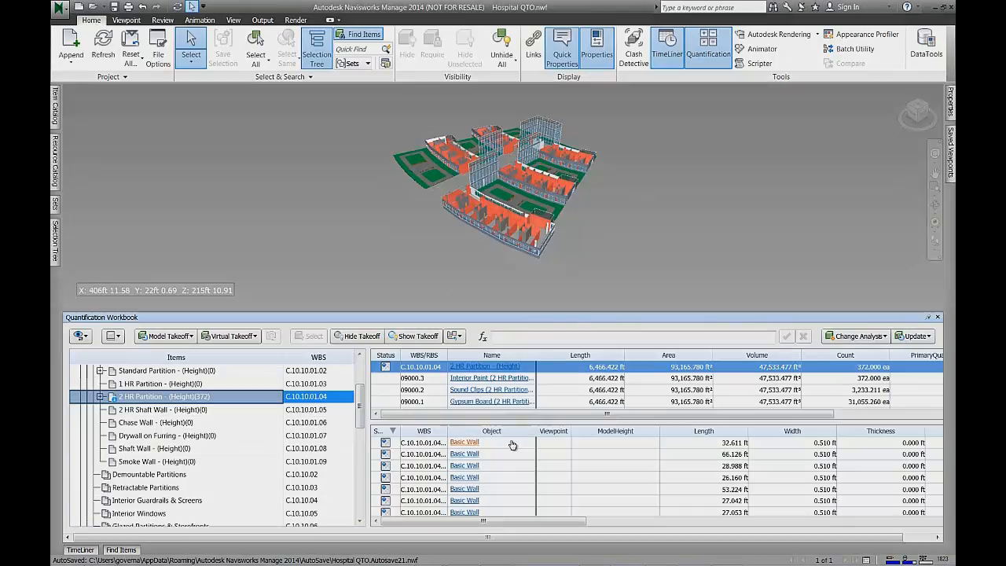